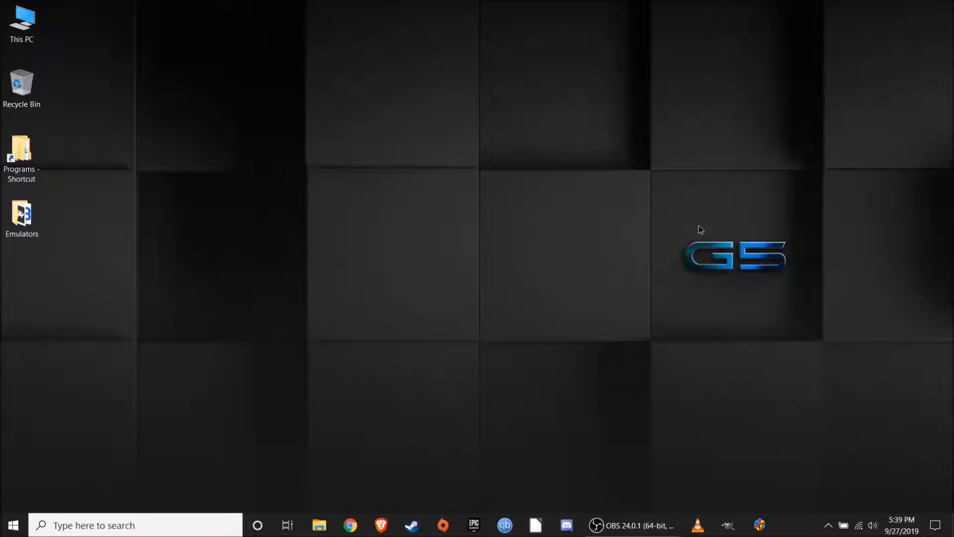
pyautogui.moveTo(337, 334)
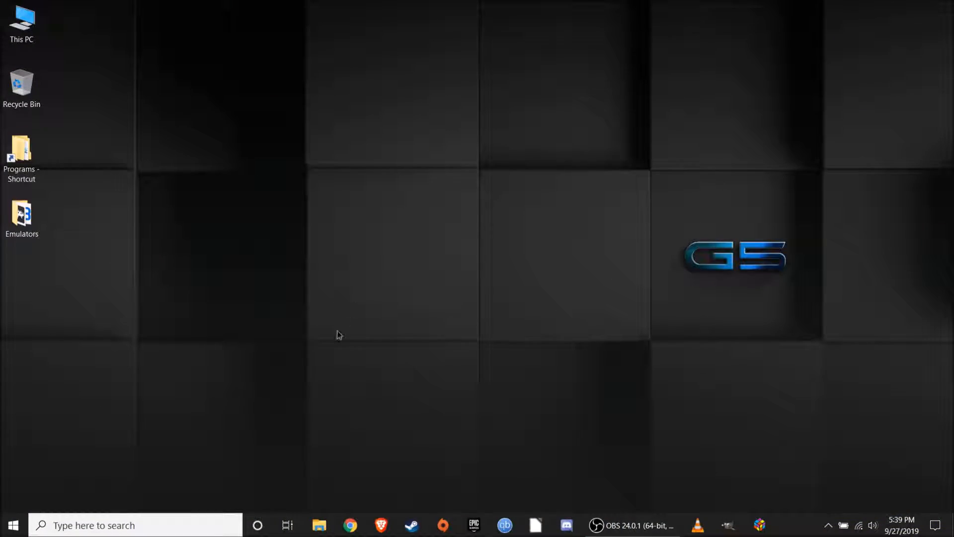
# Open a new File Explorer window from the taskbar, showing Quick access and the R4 (E:) drive.
pyautogui.click(319, 525)
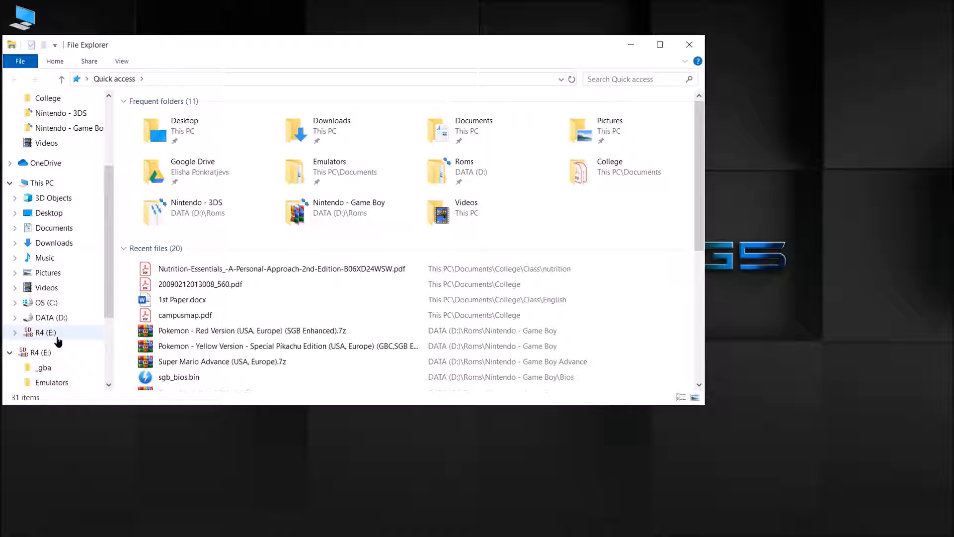
# Quick-format the R4 (E:) SD card as FAT32, confirming the data-erase warning.
pyautogui.click(43, 333)
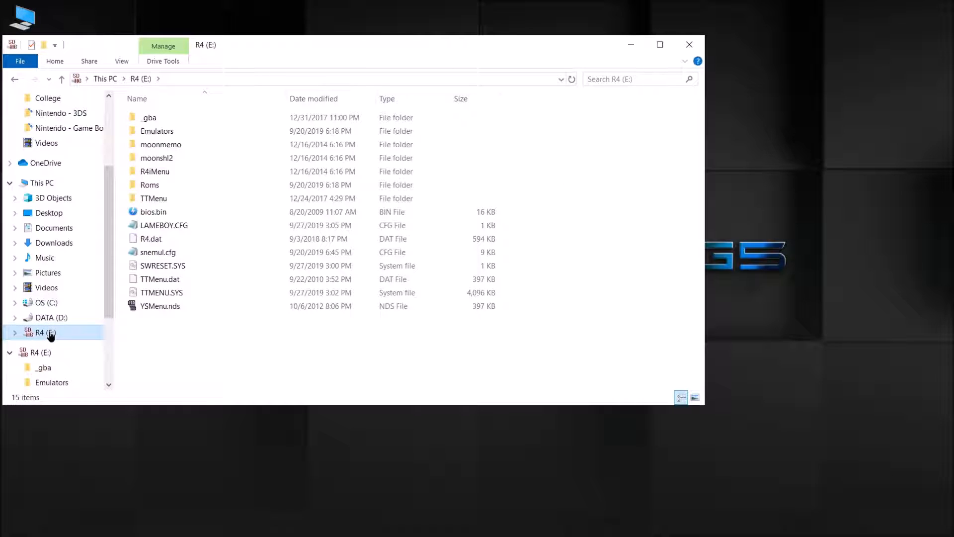
pyautogui.rightClick(40, 332)
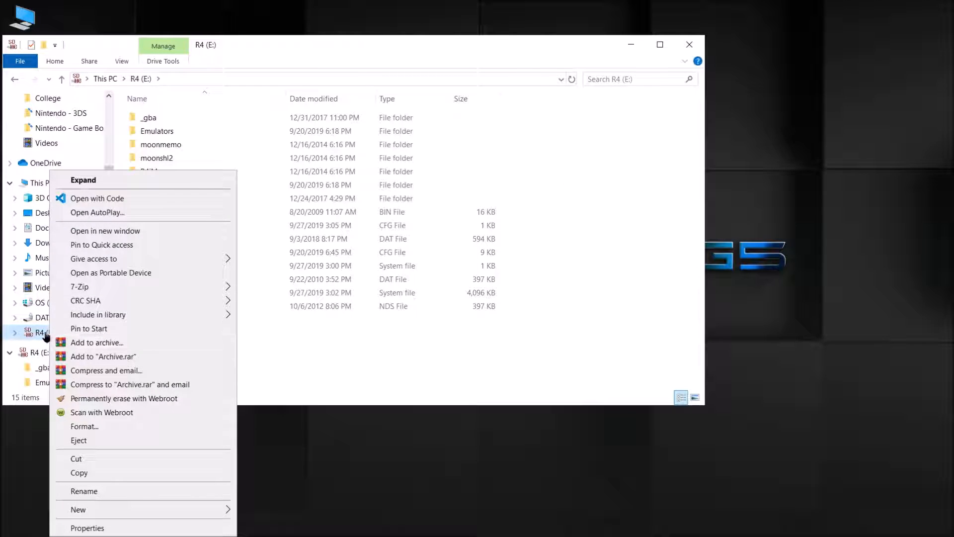
pyautogui.moveTo(134, 266)
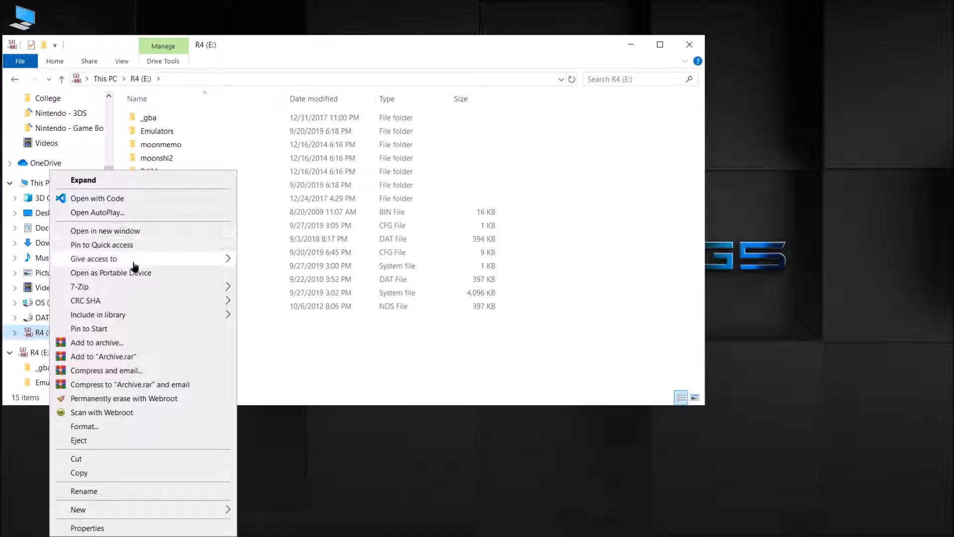
pyautogui.moveTo(85, 431)
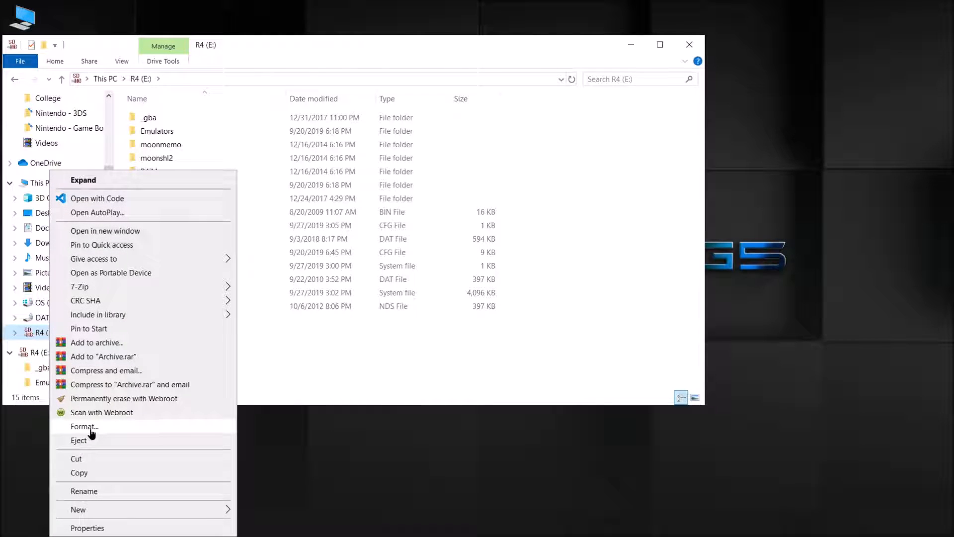
pyautogui.click(85, 426)
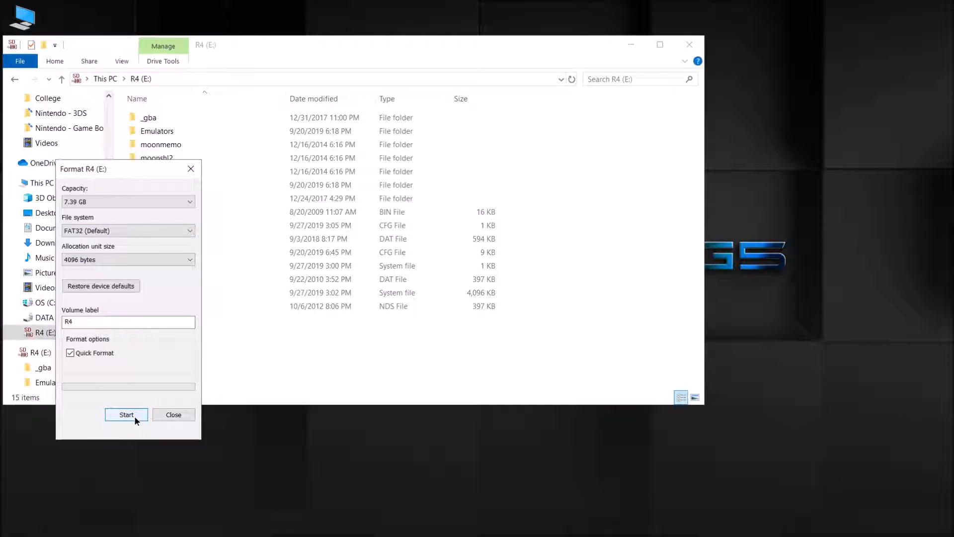
pyautogui.click(127, 415)
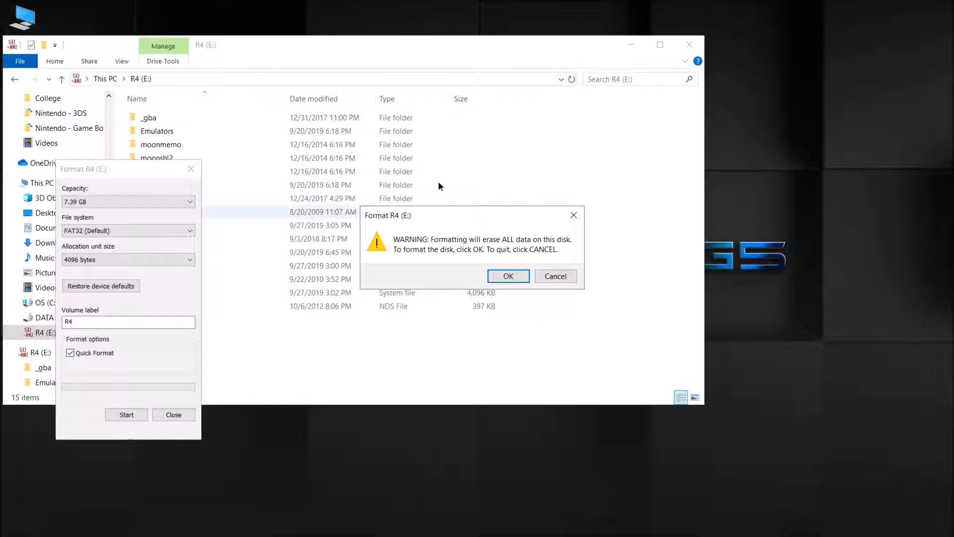
pyautogui.click(509, 276)
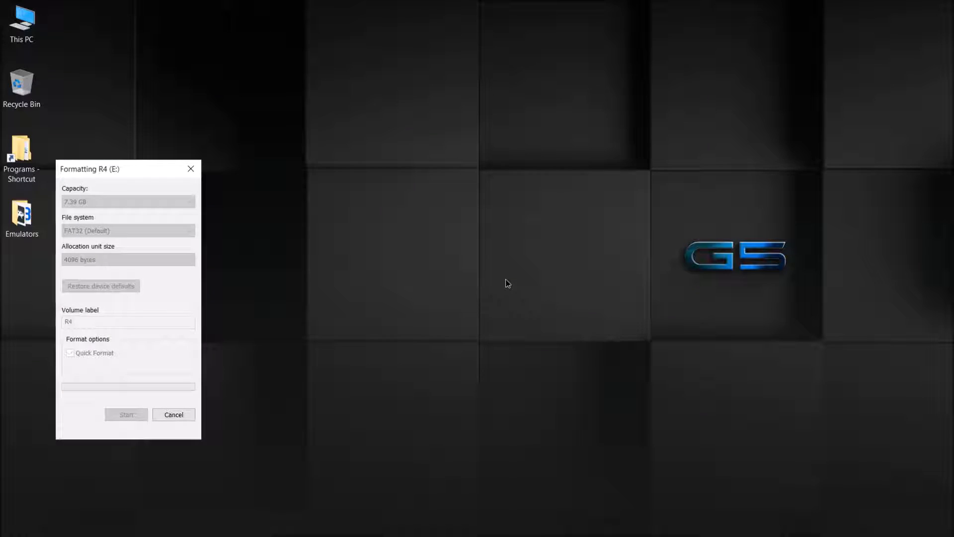
pyautogui.moveTo(420, 495)
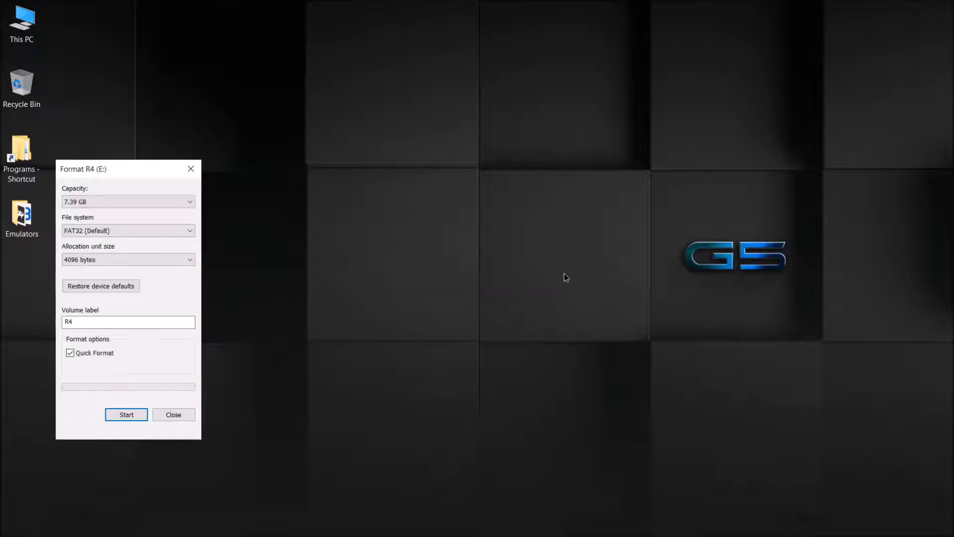
pyautogui.click(173, 415)
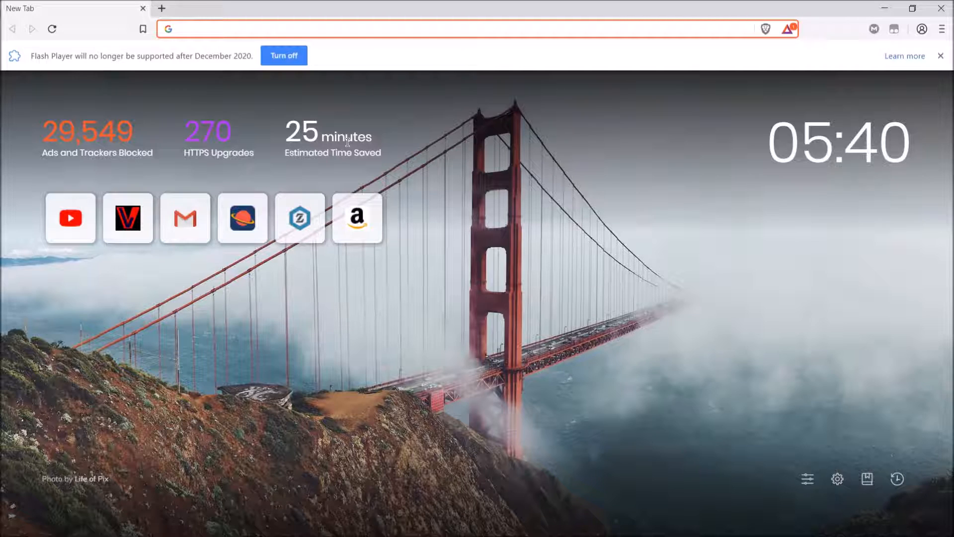
# Go to r4isdhc.com's Dual-Core card page and scroll to the Kernel Download Area.
pyautogui.write('r4isdhc.com')
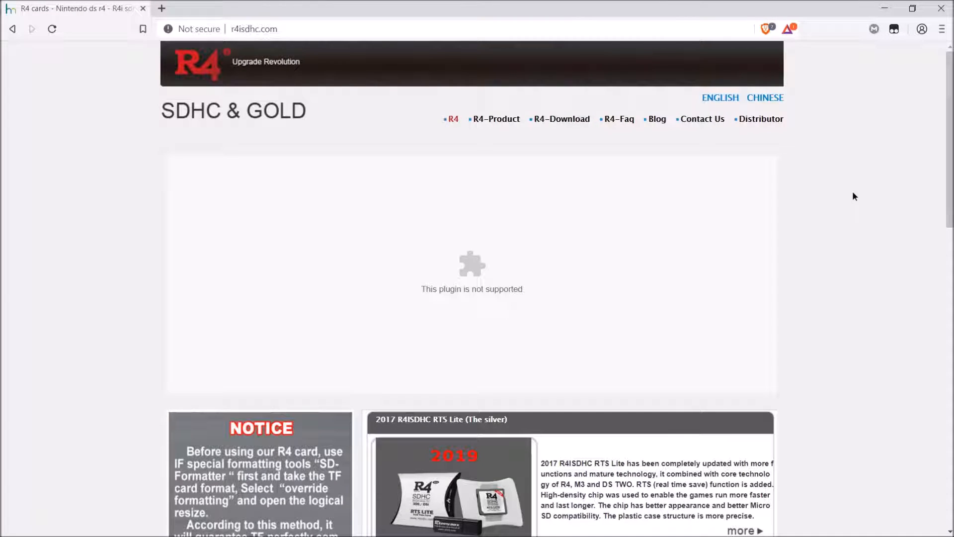
pyautogui.moveTo(564, 128)
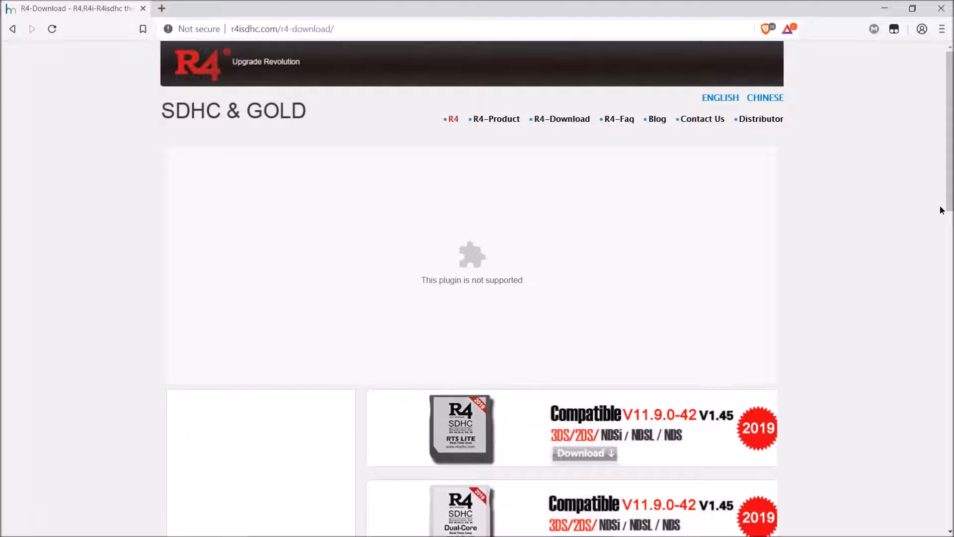
pyautogui.scroll(-3)
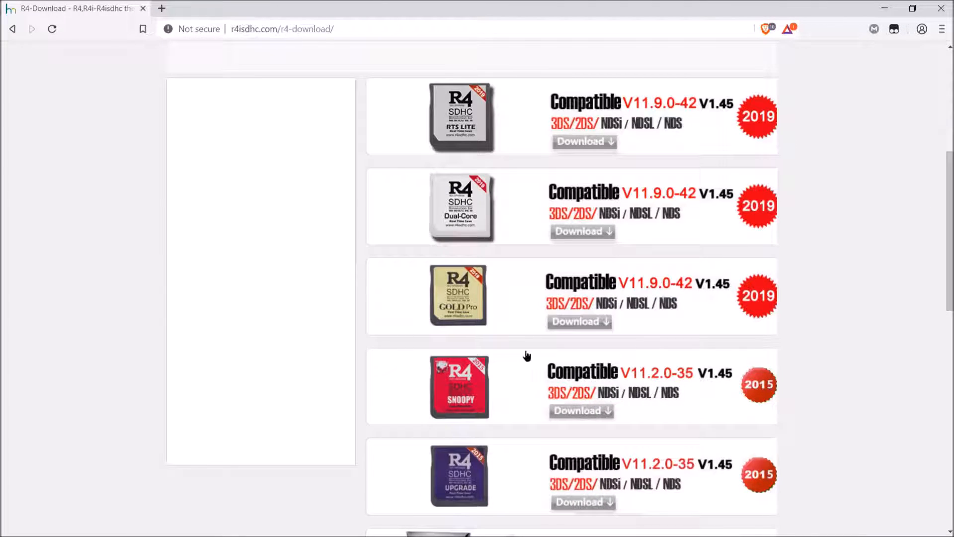
pyautogui.moveTo(475, 215)
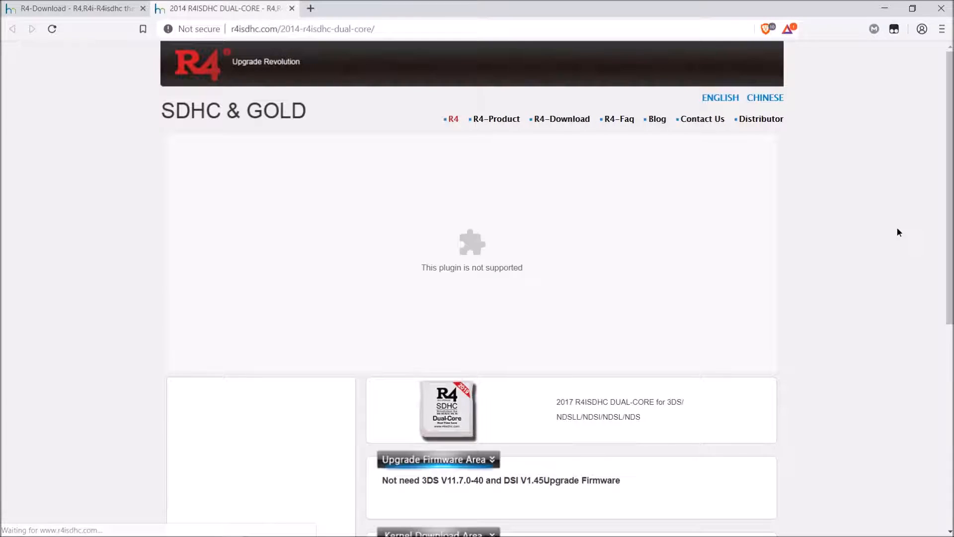
pyautogui.scroll(-3)
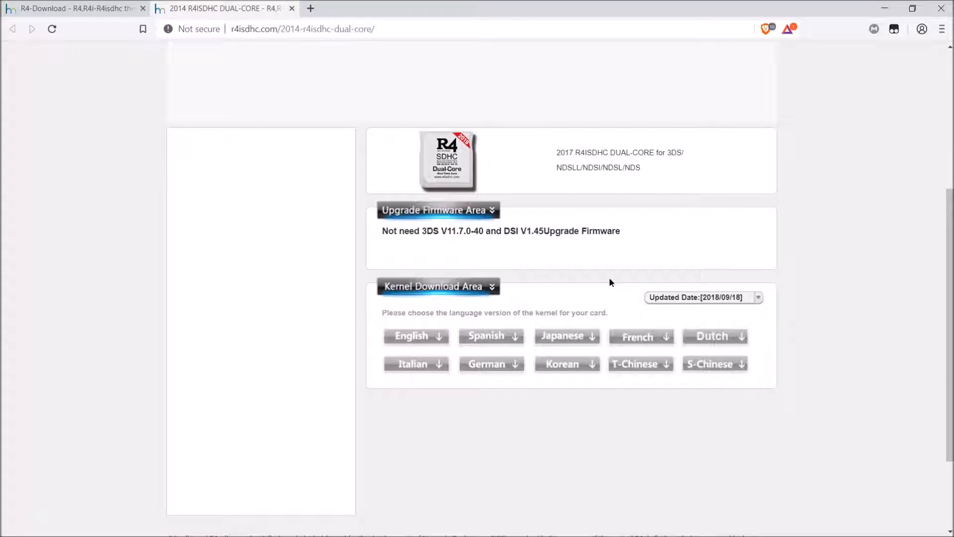
pyautogui.moveTo(411, 342)
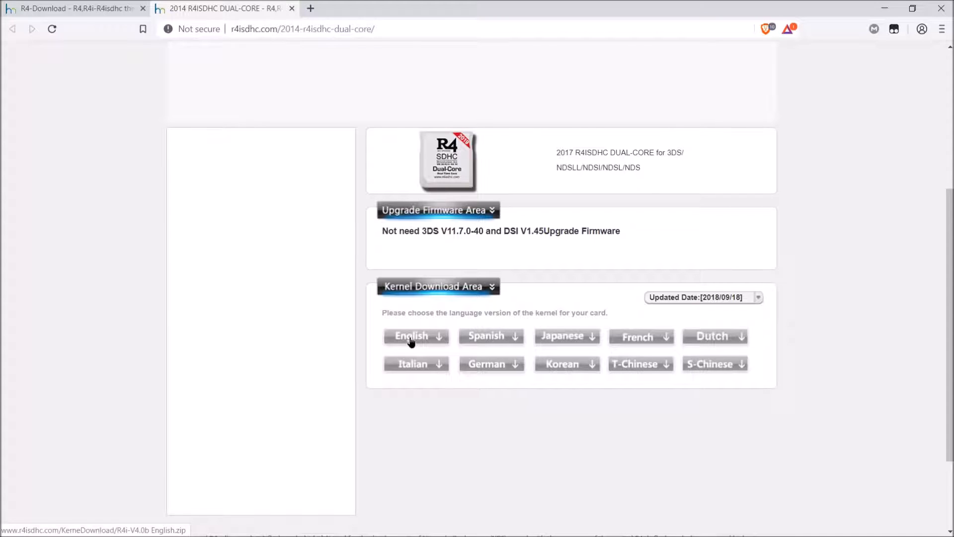
# Save the English kernel archive R4i-V4.0b English.zip to the Desktop.
pyautogui.click(416, 336)
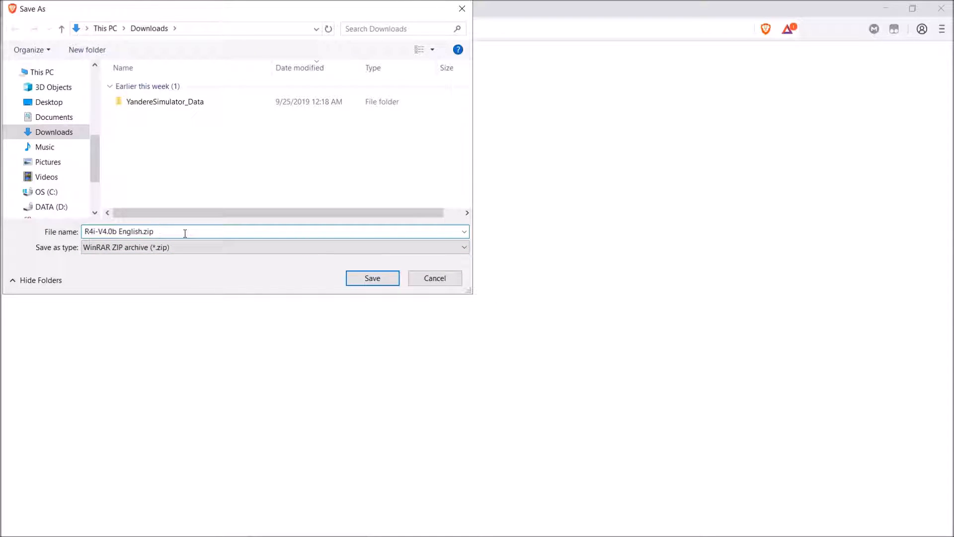
pyautogui.click(49, 102)
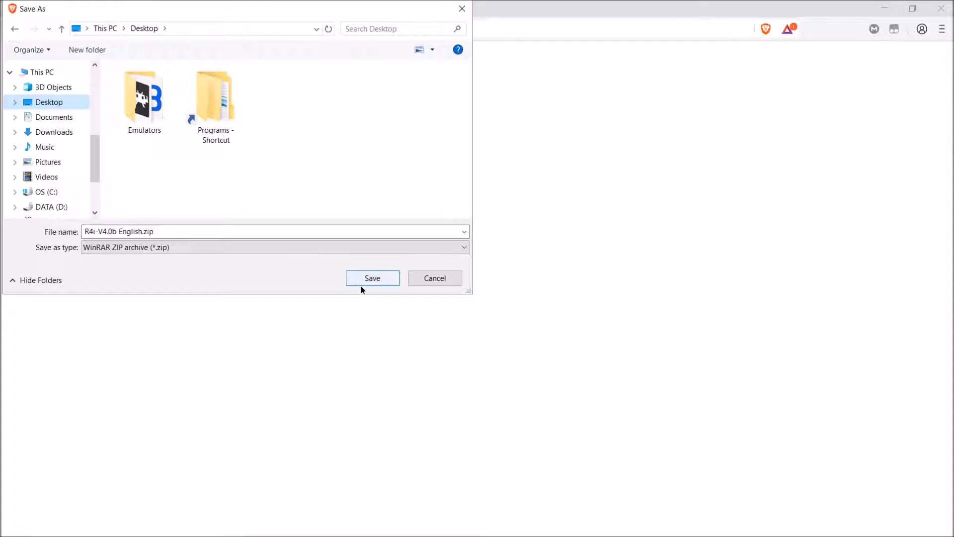
pyautogui.click(372, 279)
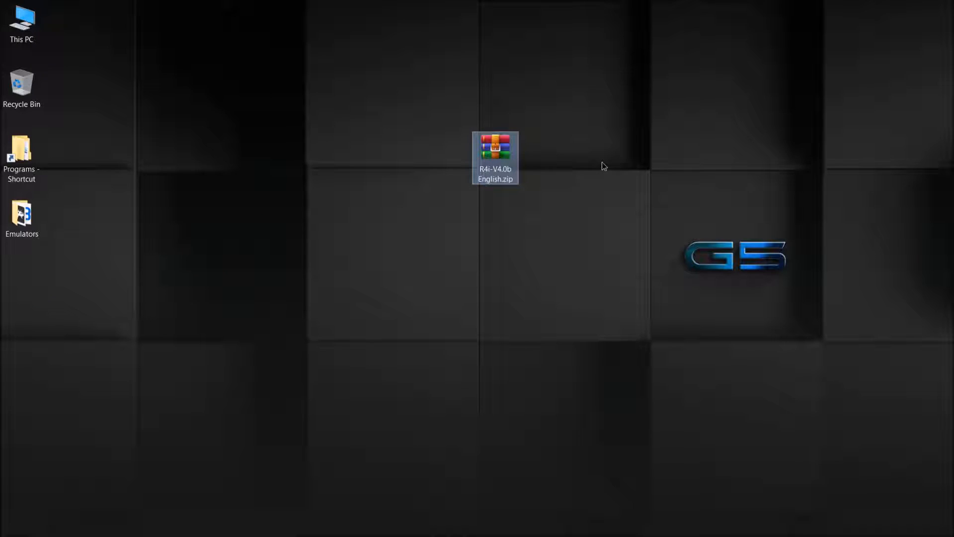
# Extract the R4i-V4.0b English zip, open its inner folder and select all firmware files.
pyautogui.rightClick(496, 149)
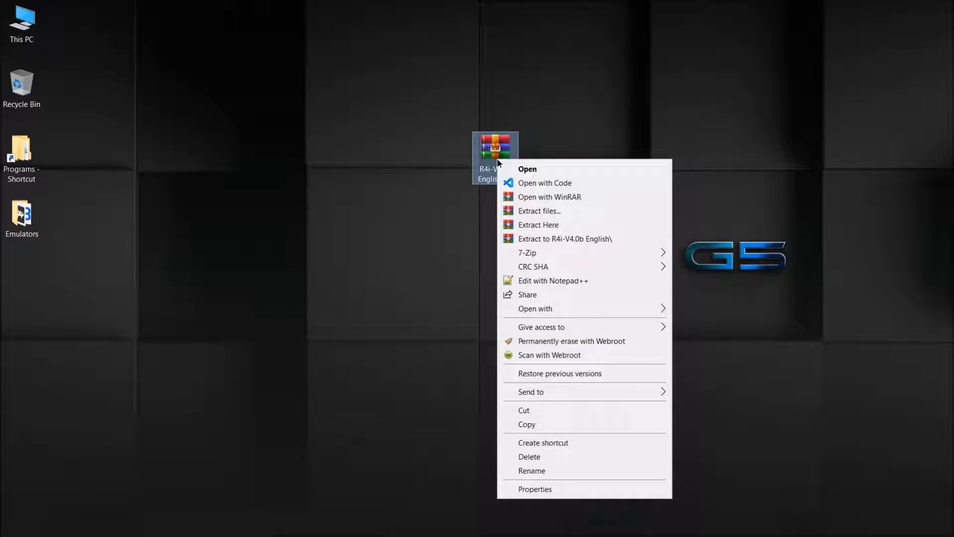
pyautogui.click(538, 224)
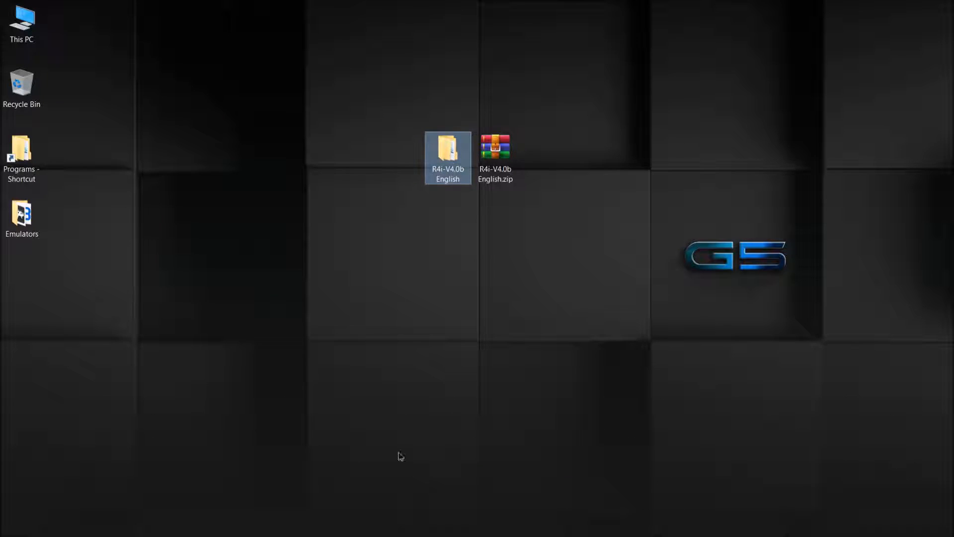
pyautogui.doubleClick(448, 149)
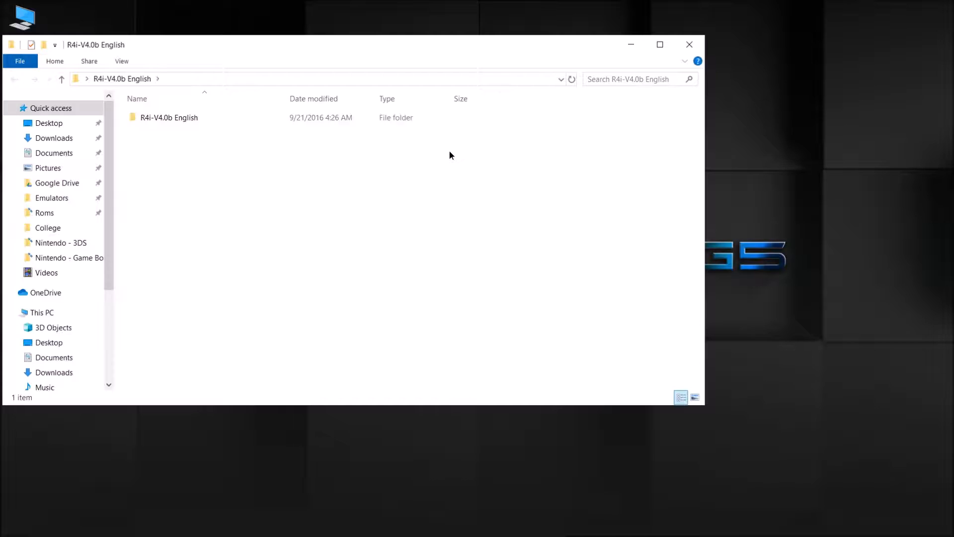
pyautogui.doubleClick(168, 117)
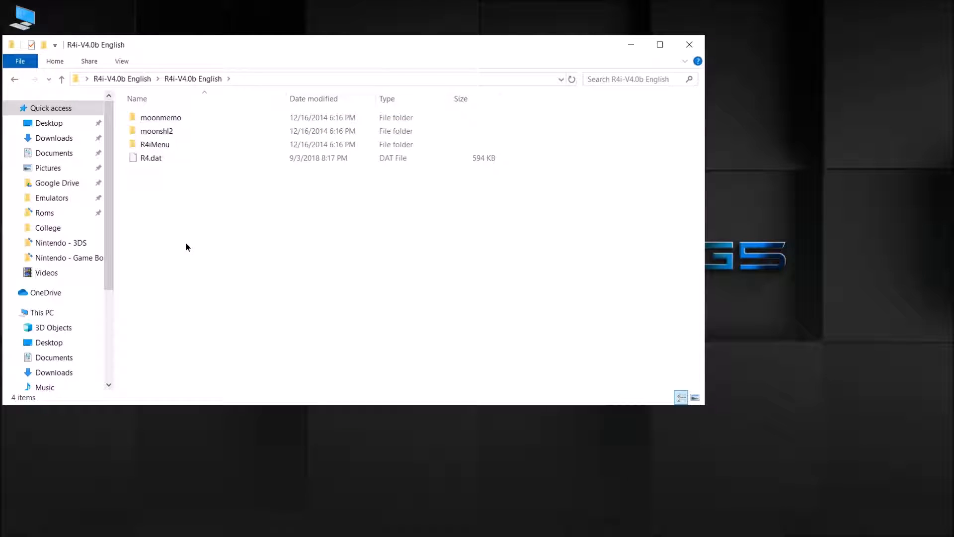
pyautogui.press('ctrl+a')
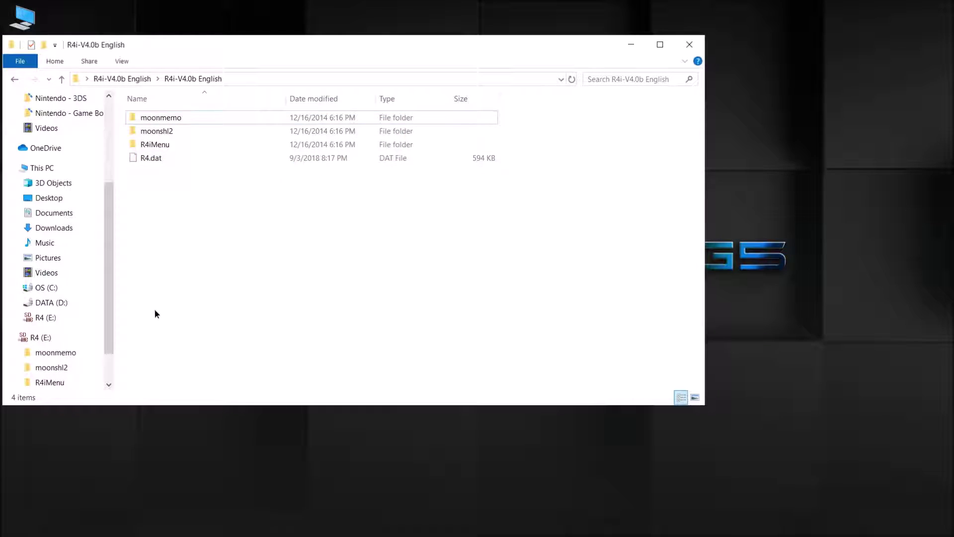
# On the R4 (E:) drive, create a new folder named nds.
pyautogui.click(40, 337)
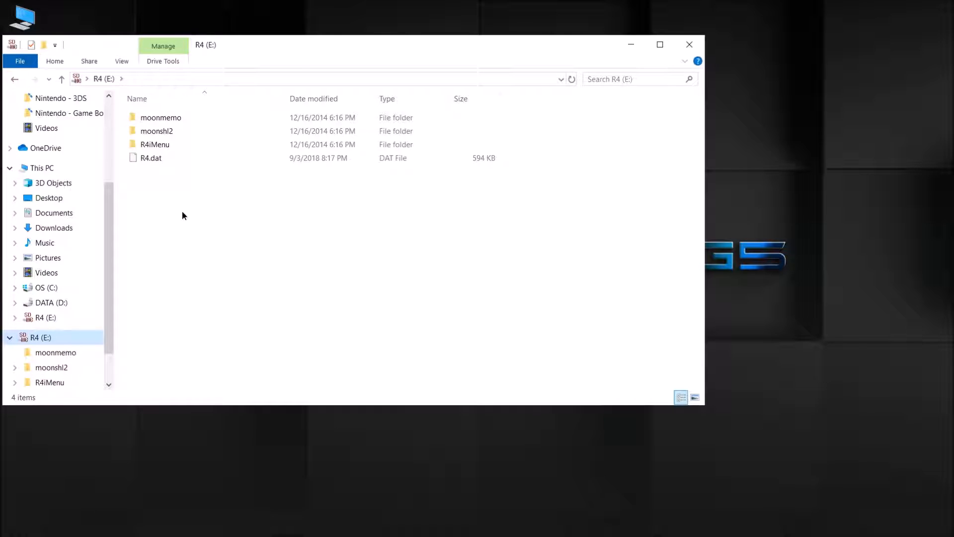
pyautogui.moveTo(202, 244)
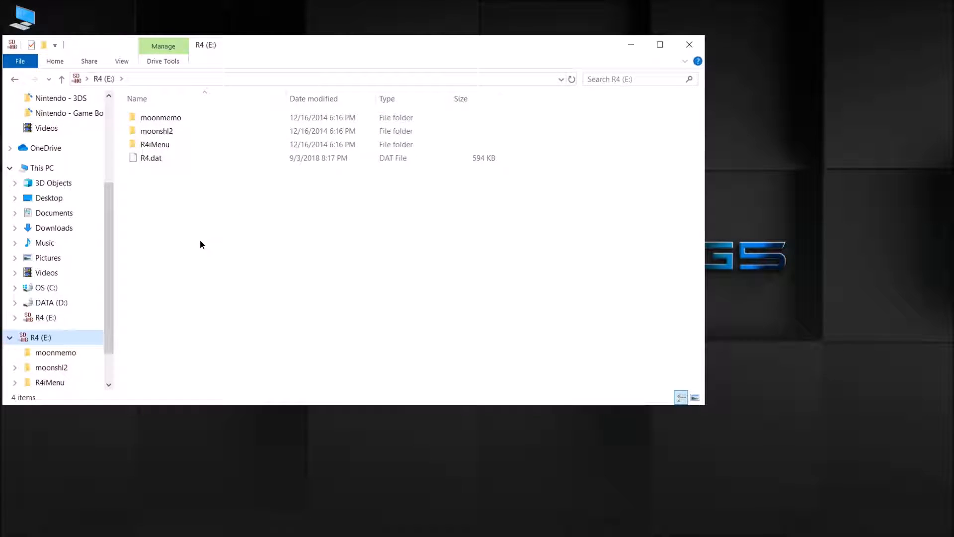
pyautogui.rightClick(202, 245)
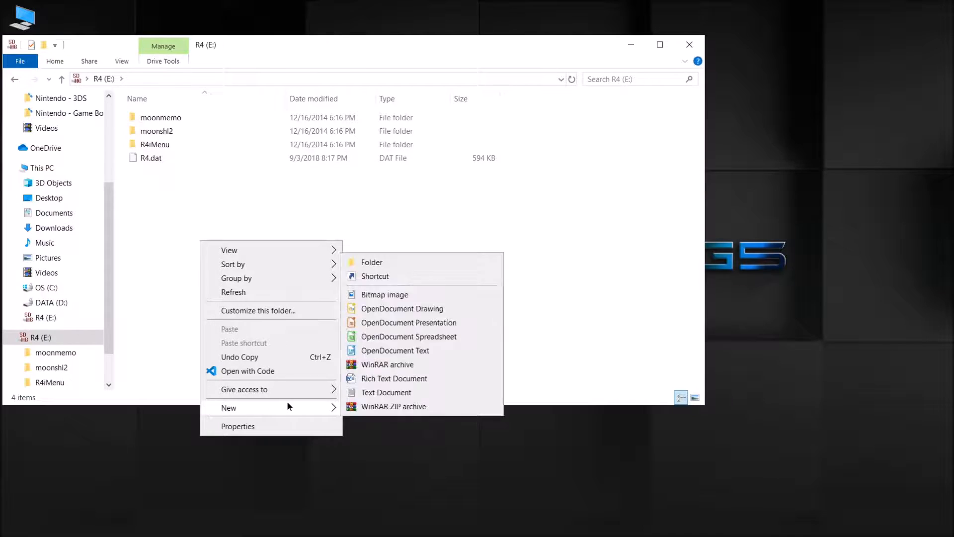
pyautogui.click(372, 262)
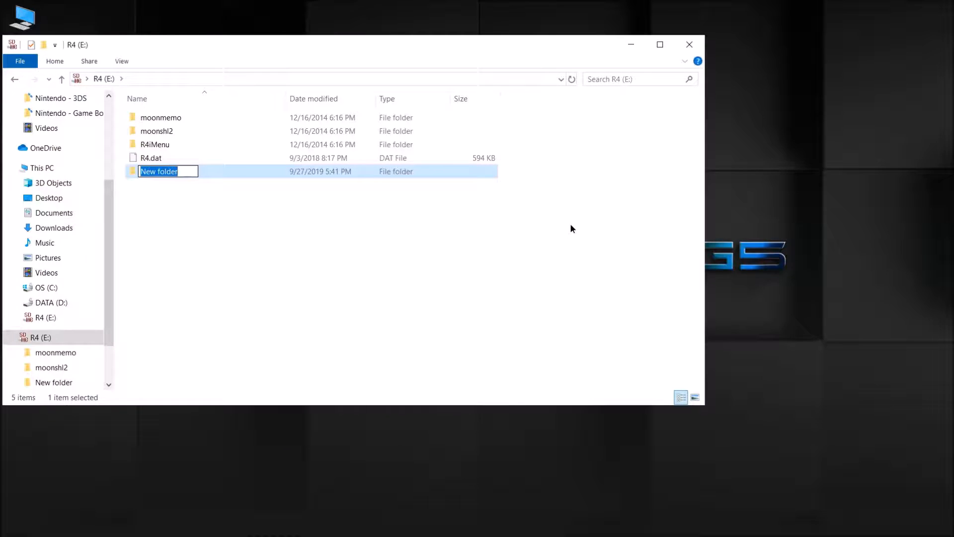
pyautogui.write('rom')
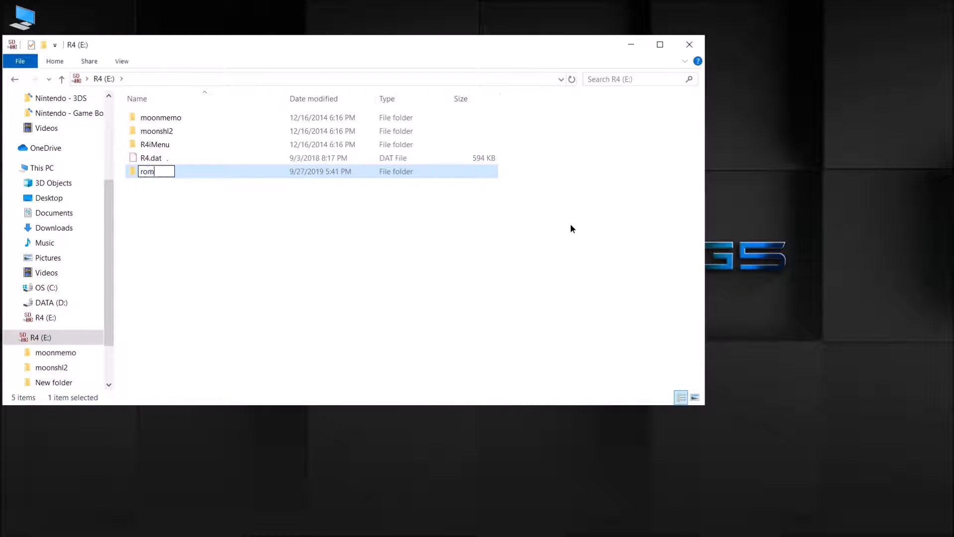
pyautogui.write('nds')
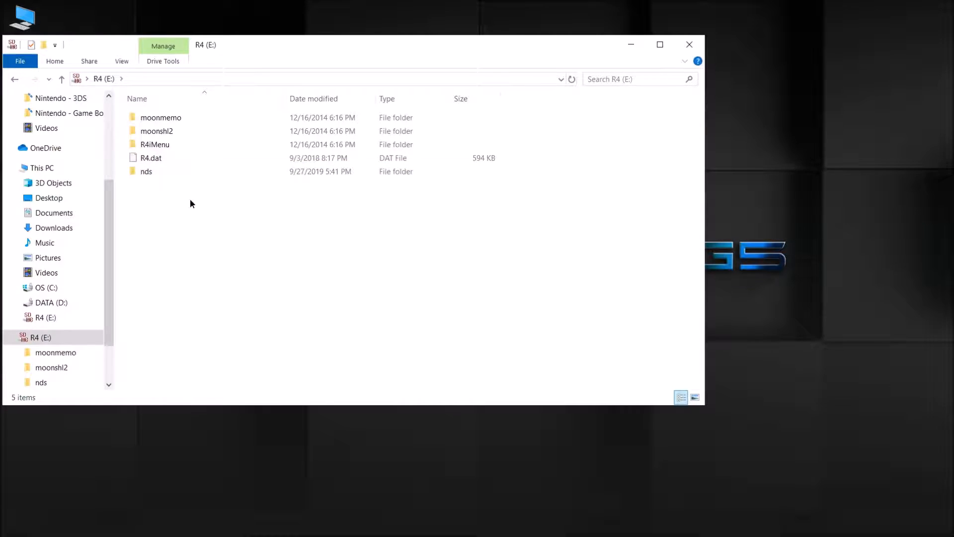
pyautogui.moveTo(194, 229)
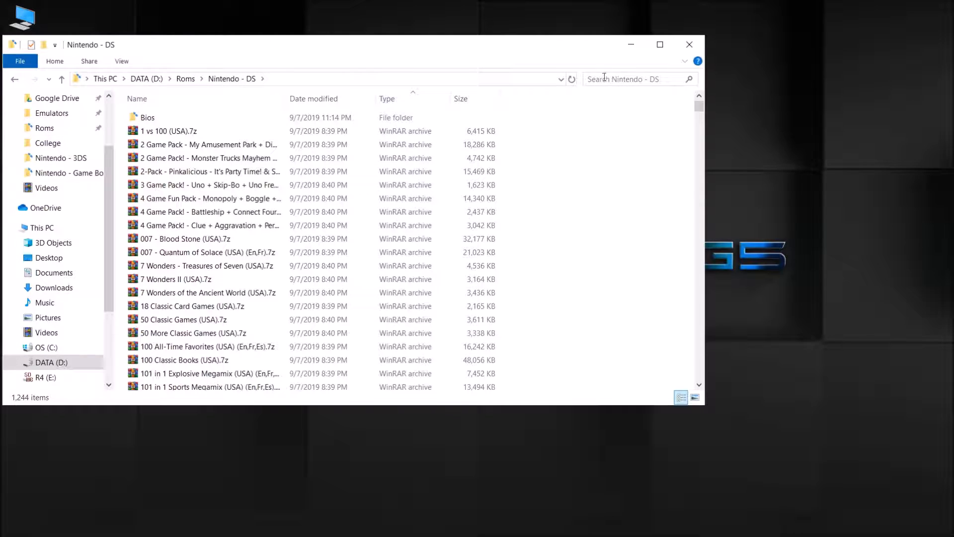
# Search 'pokemon' in the Nintendo DS roms folder and select the HeartGold and Diamond archives.
pyautogui.write('pokemon')
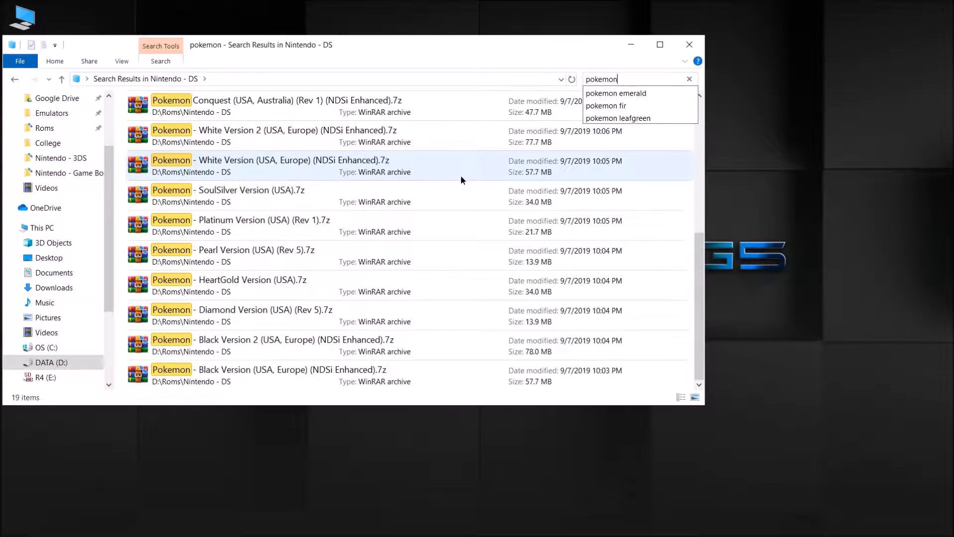
pyautogui.click(228, 285)
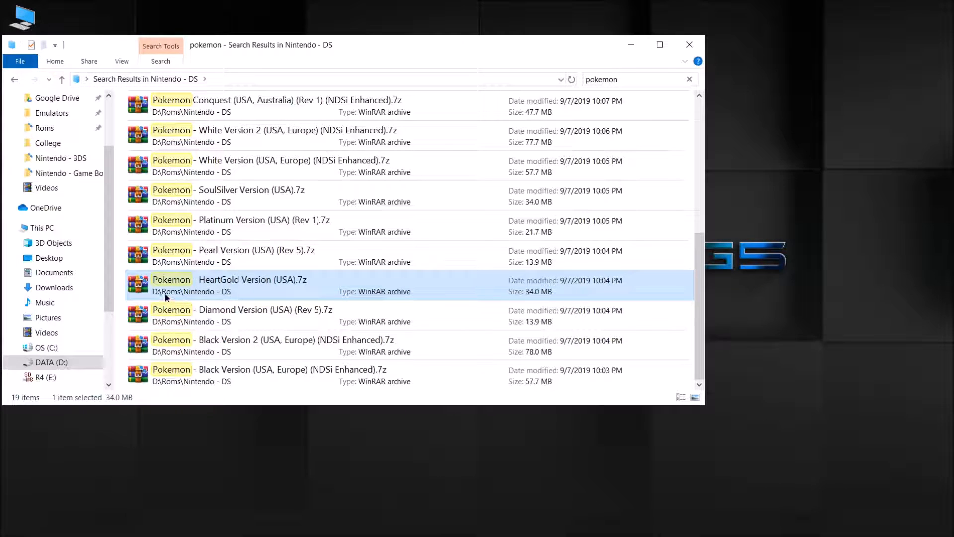
pyautogui.click(242, 315)
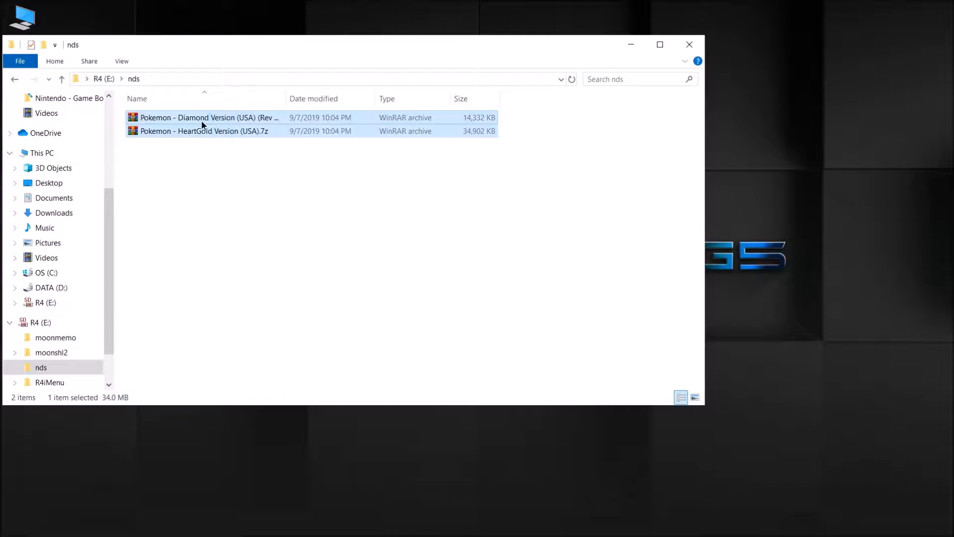
# Extract both Pokemon archives, permanently delete the .7z files, then eject R4 (E:).
pyautogui.rightClick(202, 118)
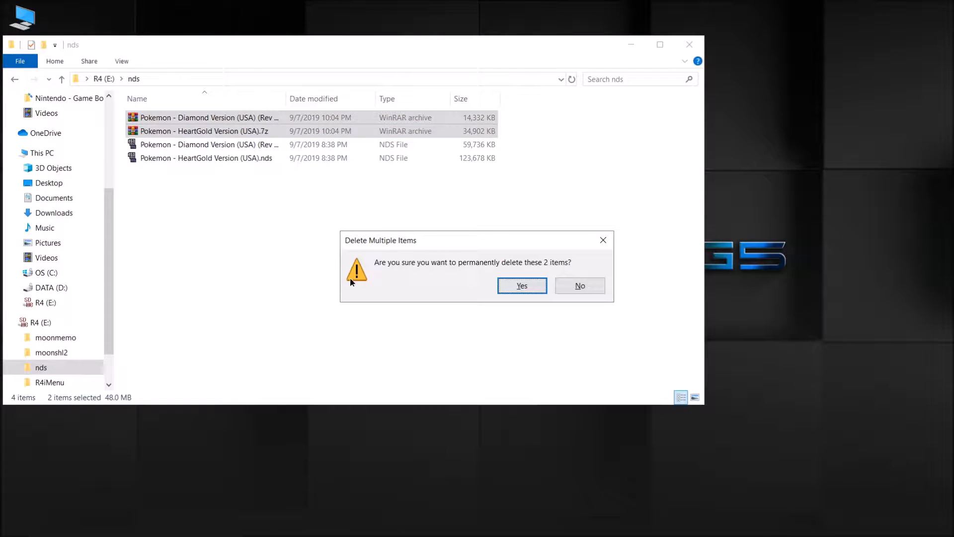
pyautogui.click(522, 286)
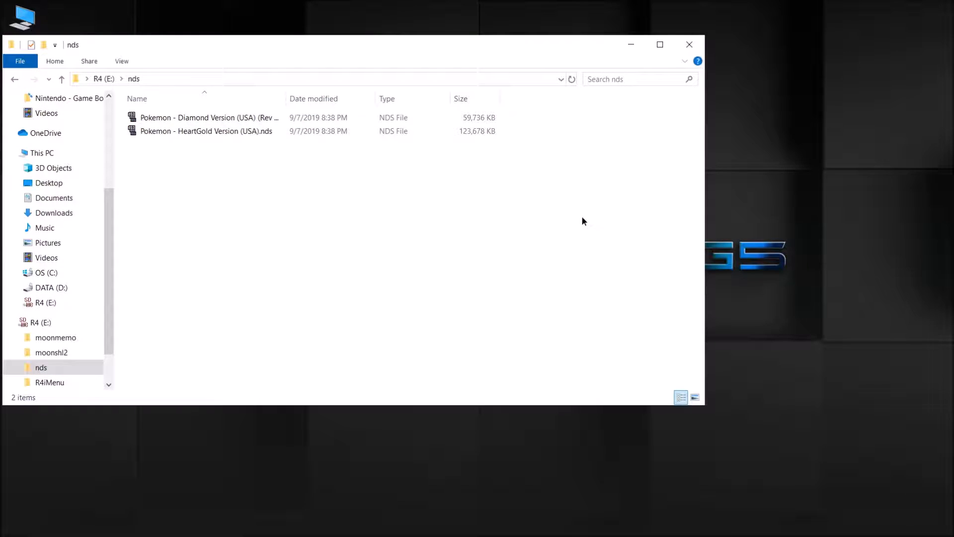
pyautogui.rightClick(42, 323)
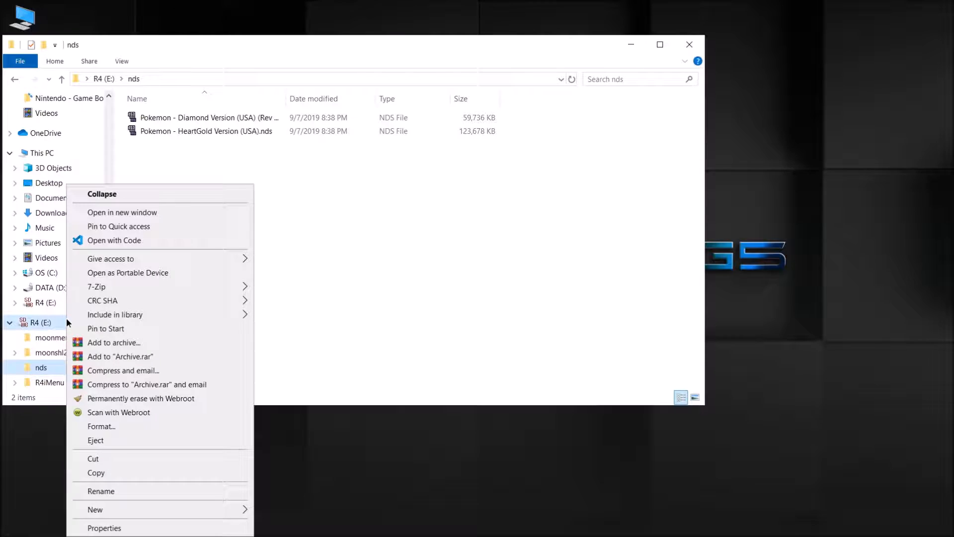
pyautogui.moveTo(120, 444)
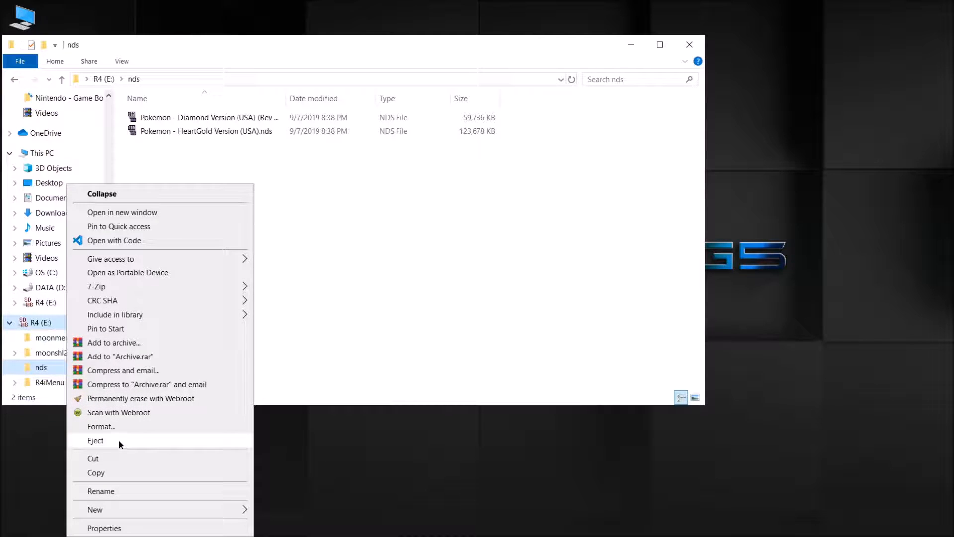